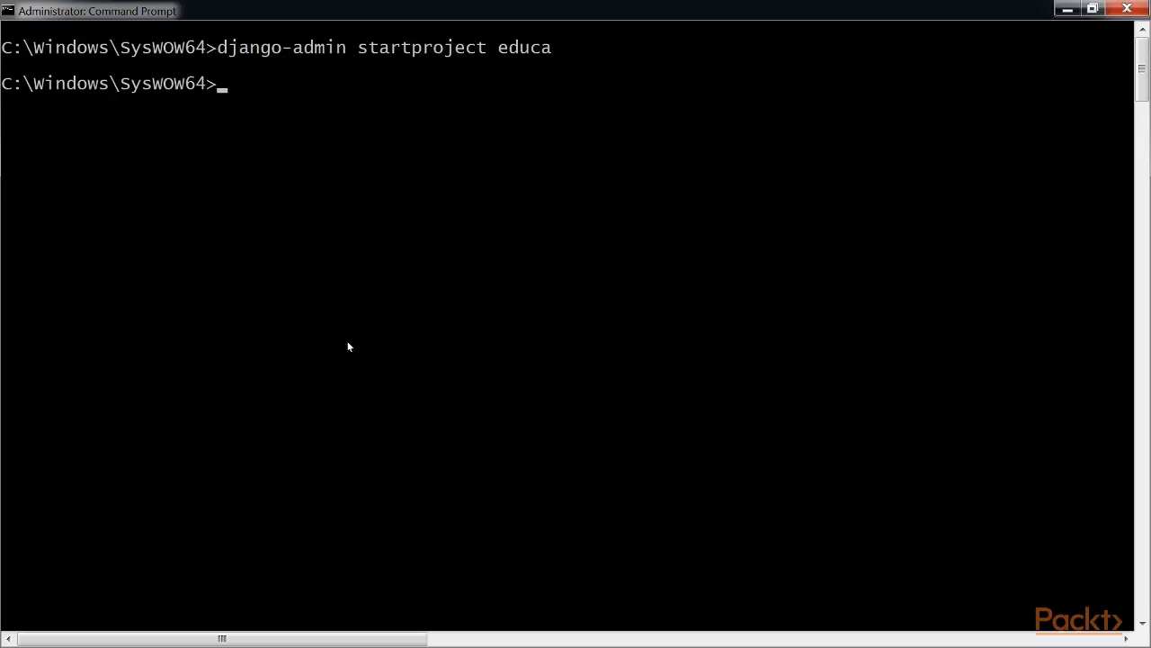
{"action": "type", "text": "cd educa"}
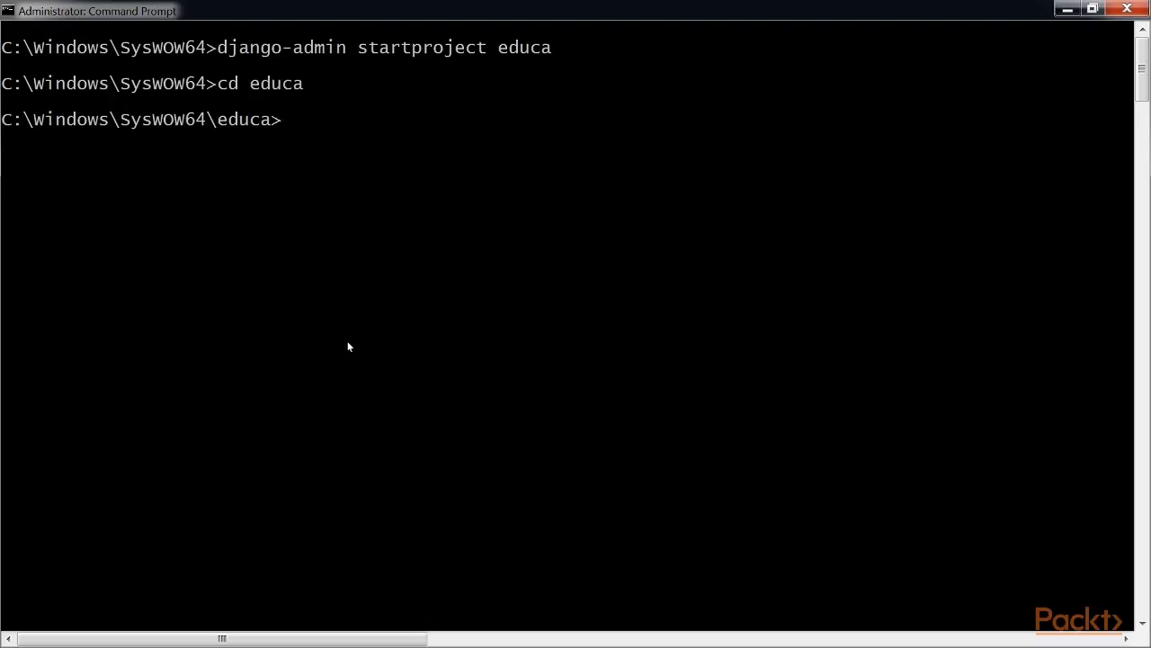
{"action": "type", "text": "dha"}
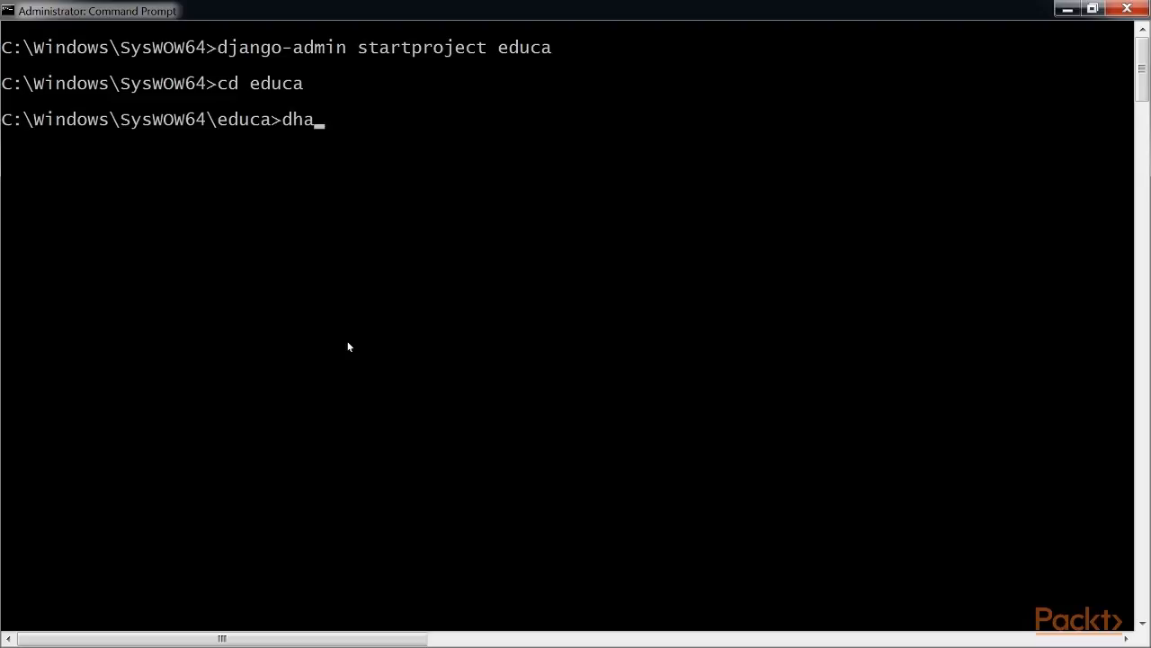
{"action": "type", "text": "django-admin"}
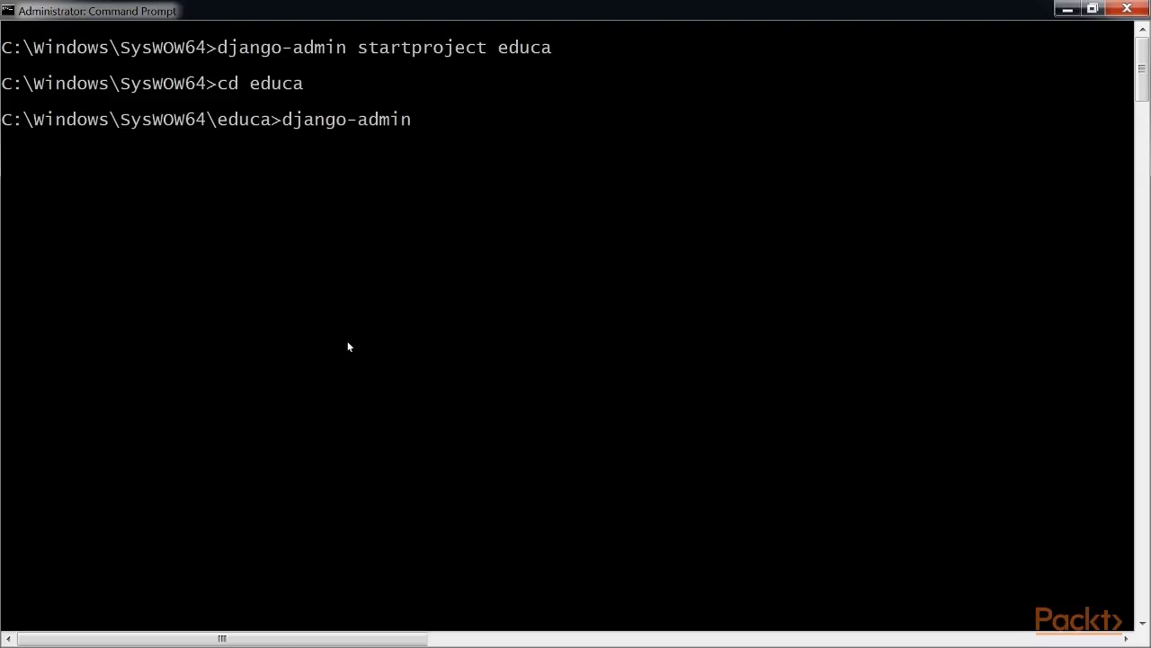
{"action": "type", "text": "startapp cou"}
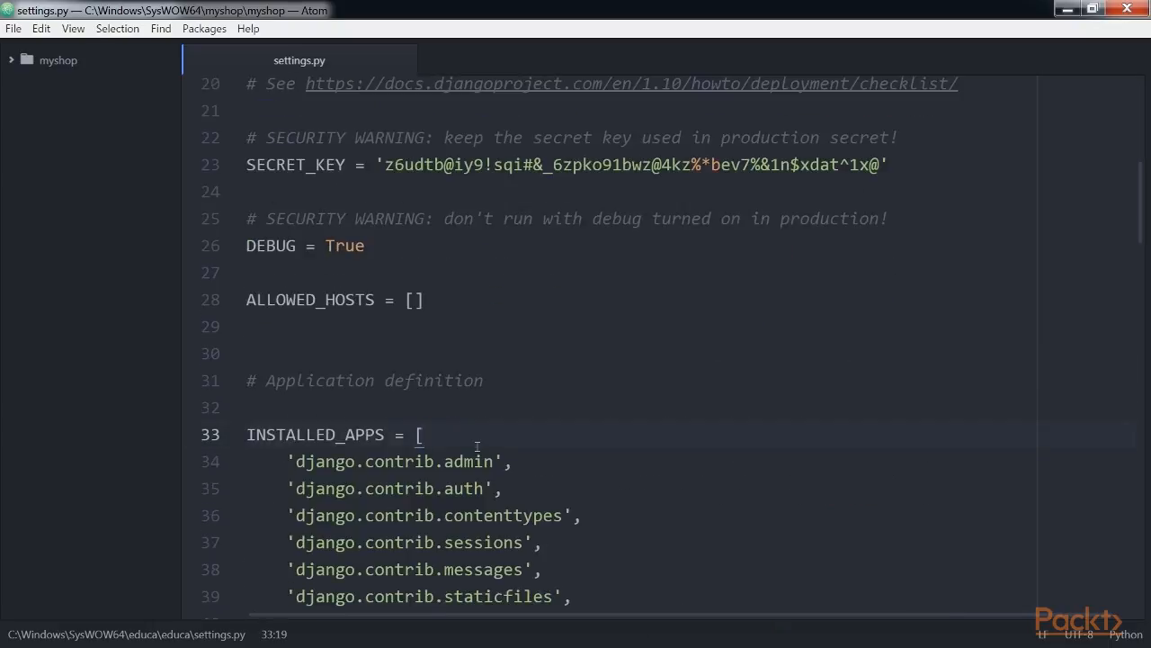
{"action": "type", "text": "'co'"}
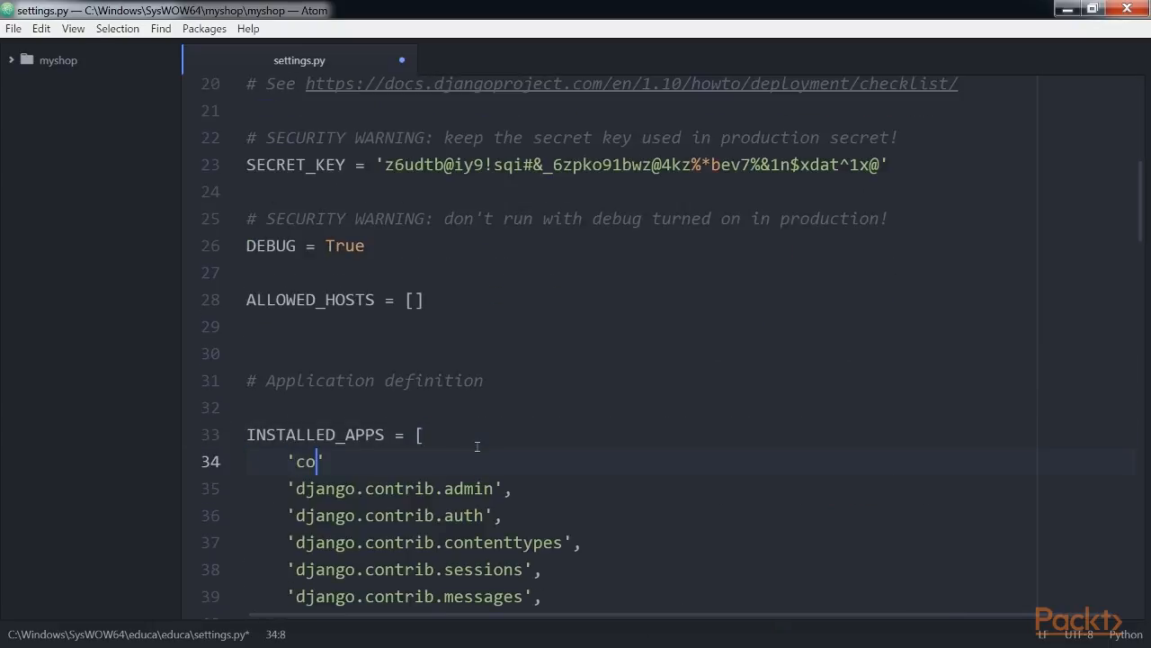
{"action": "type", "text": "urses',"}
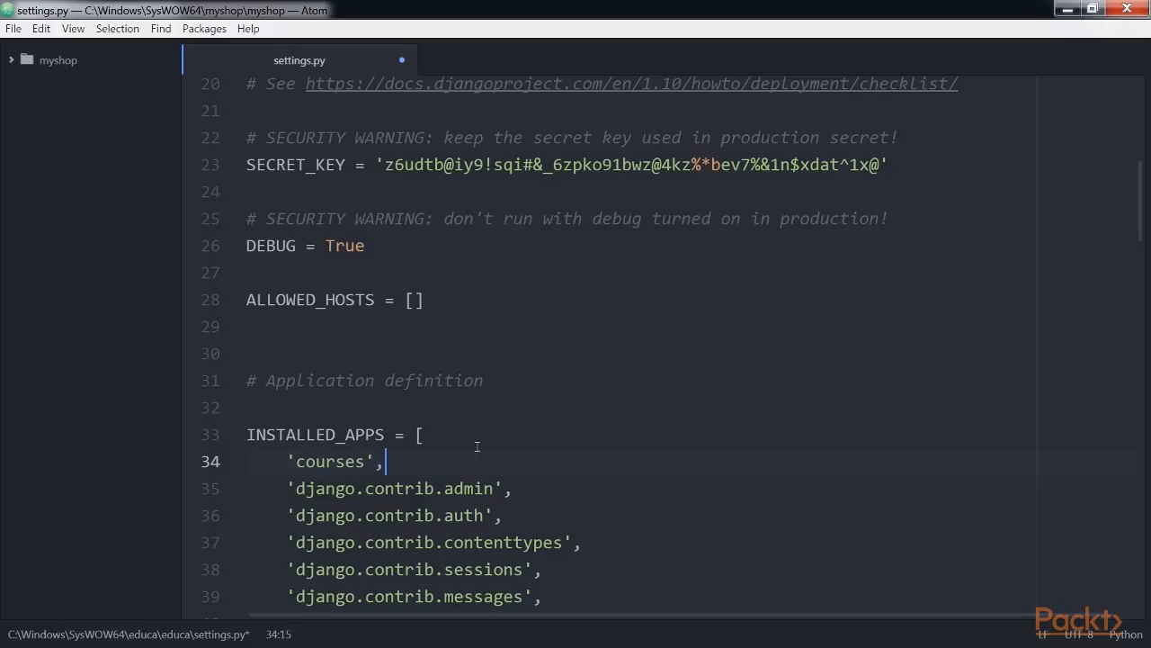